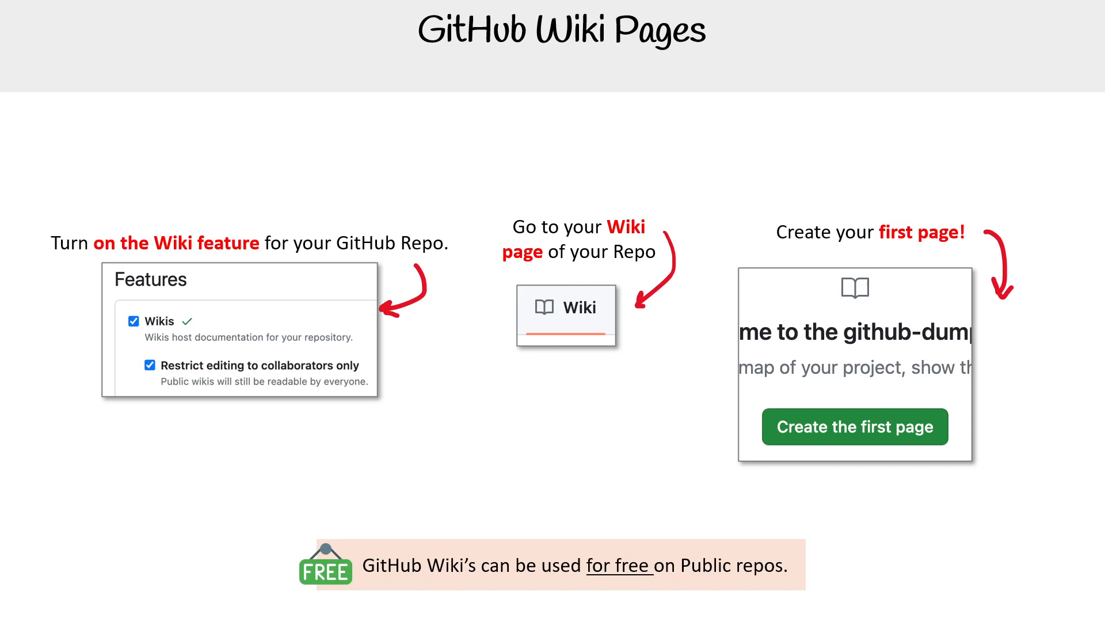
# Advance from the GitHub Wiki Pages slide to the Managing GitHub Wiki Pages slide.
pyautogui.press('Right')
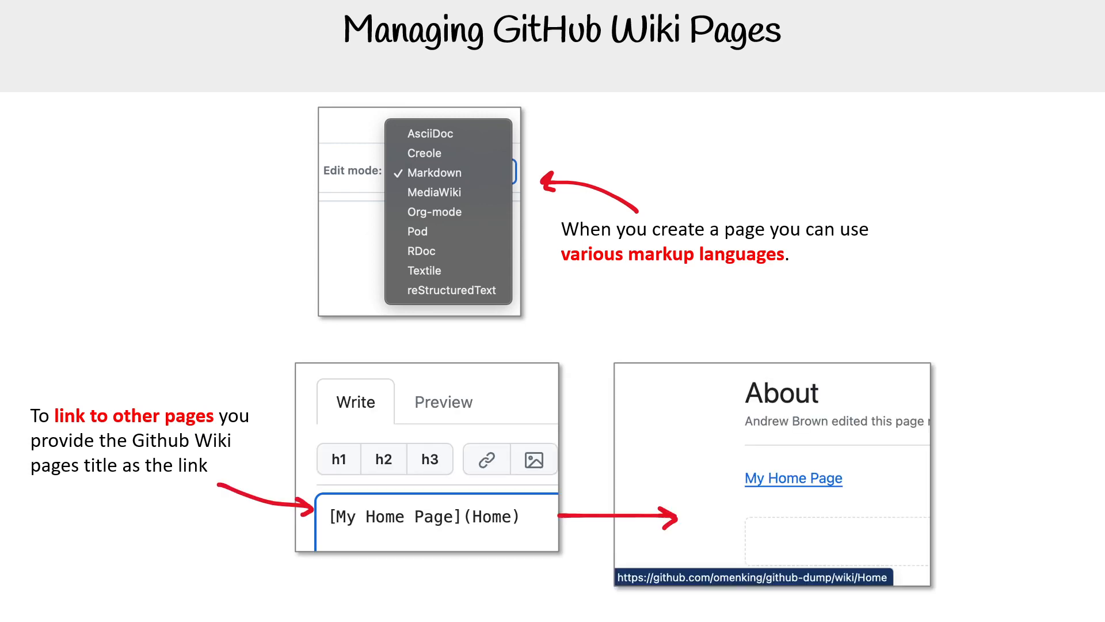